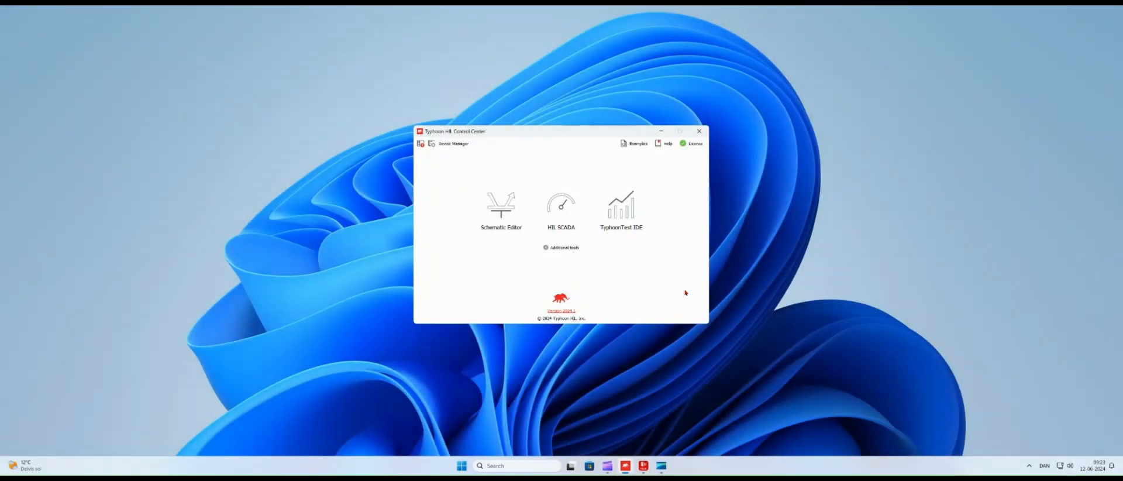
# - Install the Danfoss MyDrive HIL package from the Package Manager marketplace and confirm
pyautogui.click(561, 247)
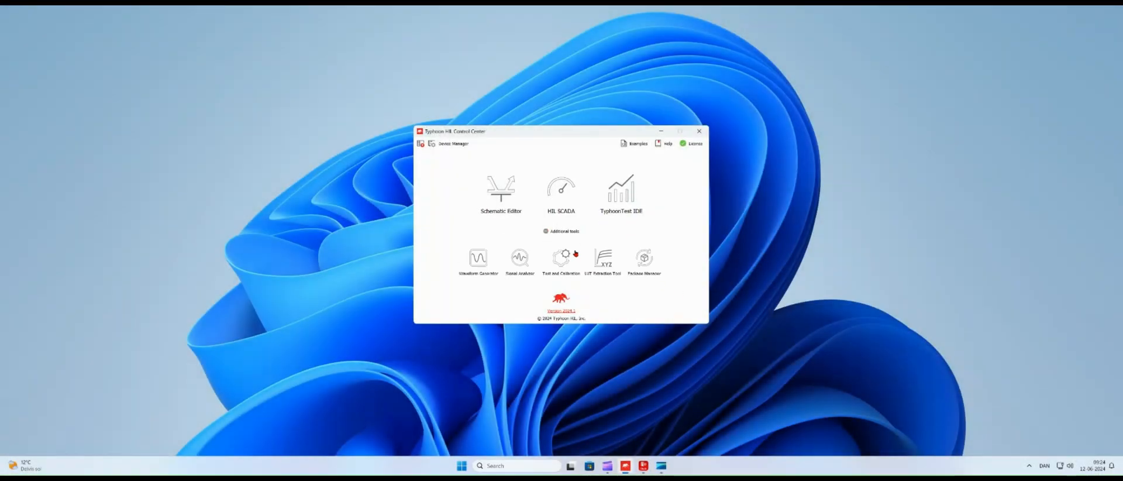
pyautogui.click(644, 258)
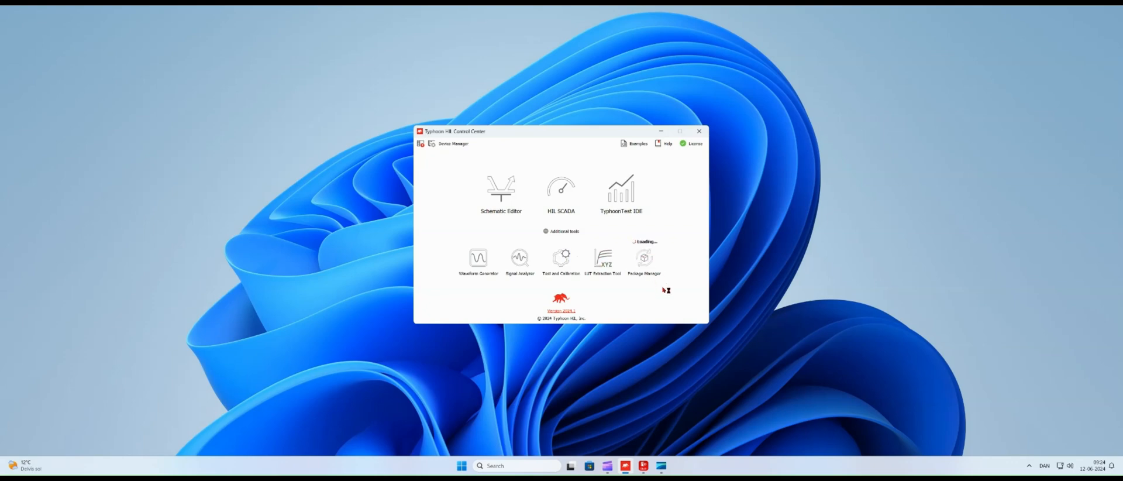
pyautogui.click(644, 259)
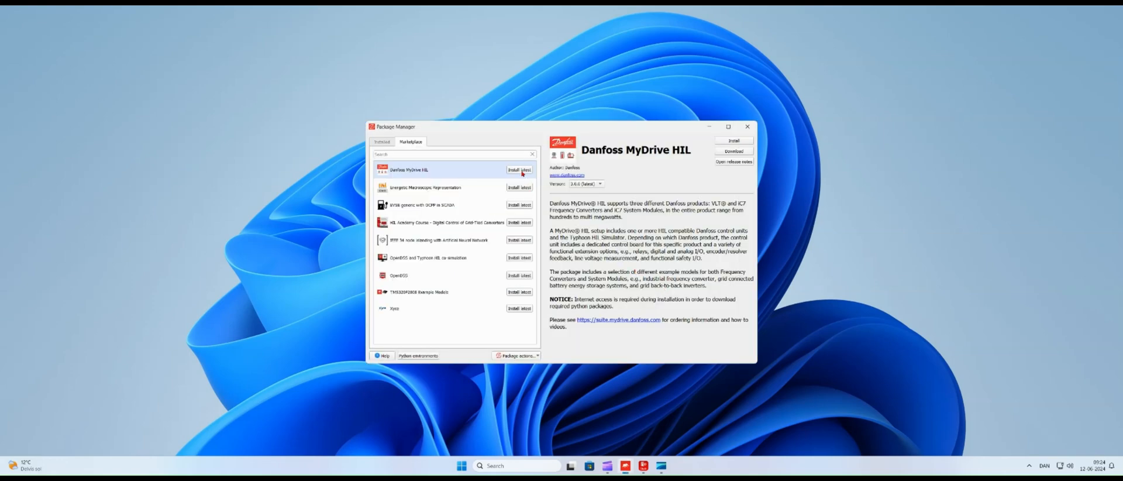
pyautogui.click(519, 169)
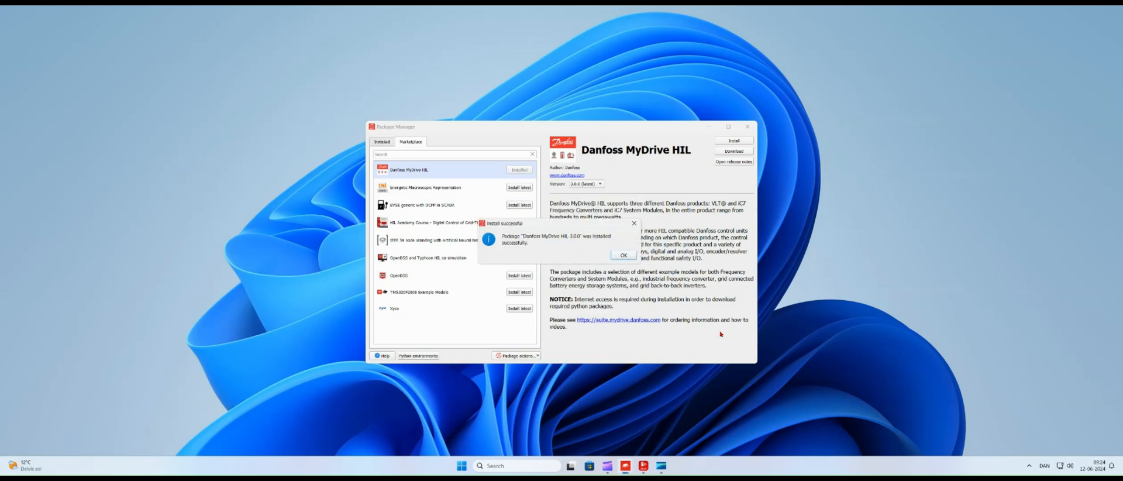
pyautogui.click(622, 255)
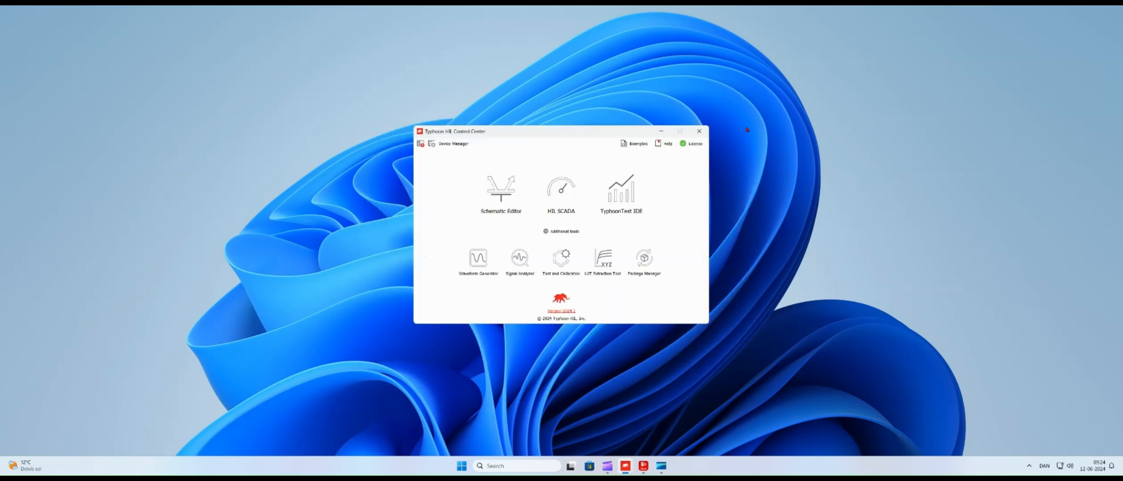
# - Open the Danfoss MyDrive HIL > iC7 drive for motor applications example model
pyautogui.click(561, 230)
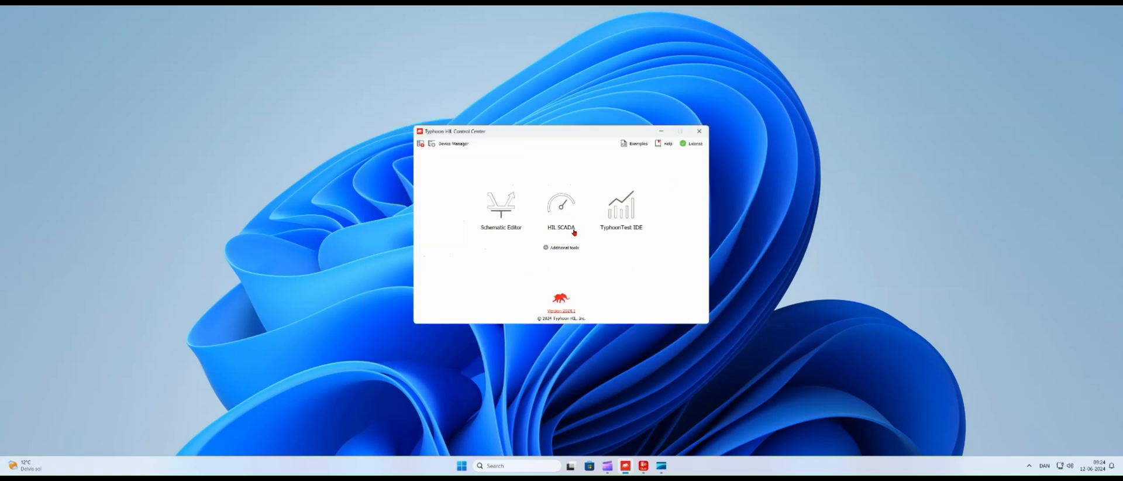
pyautogui.click(637, 144)
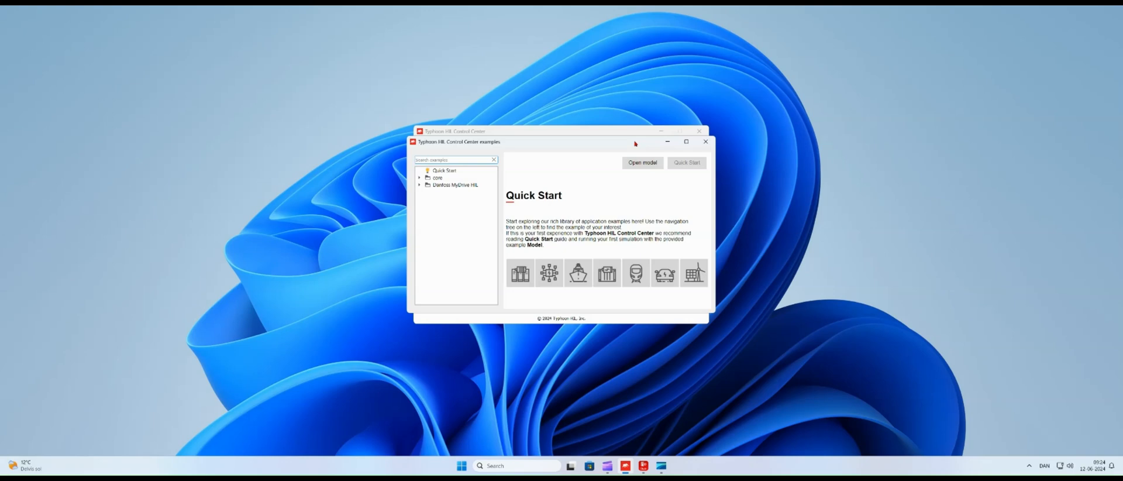
pyautogui.click(420, 185)
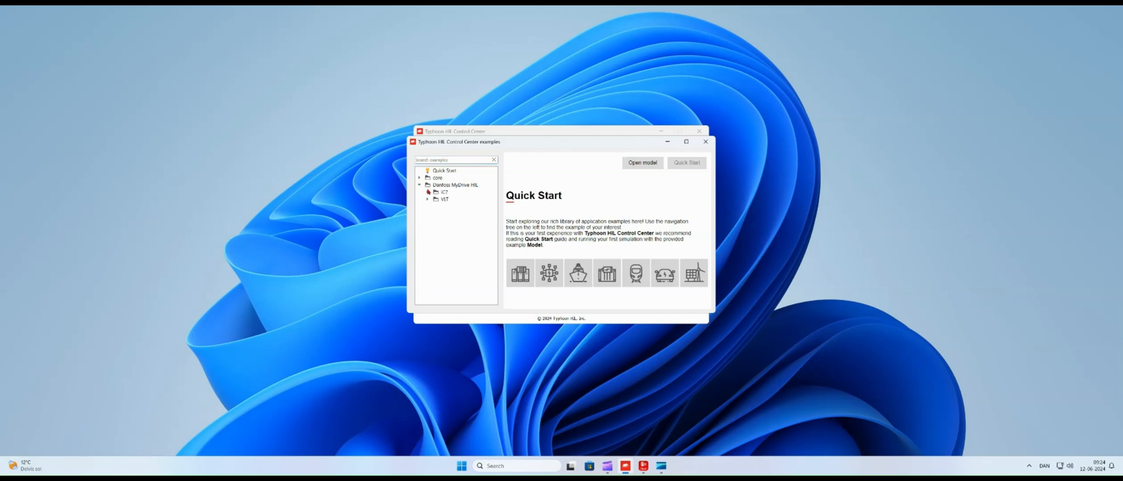
pyautogui.click(466, 199)
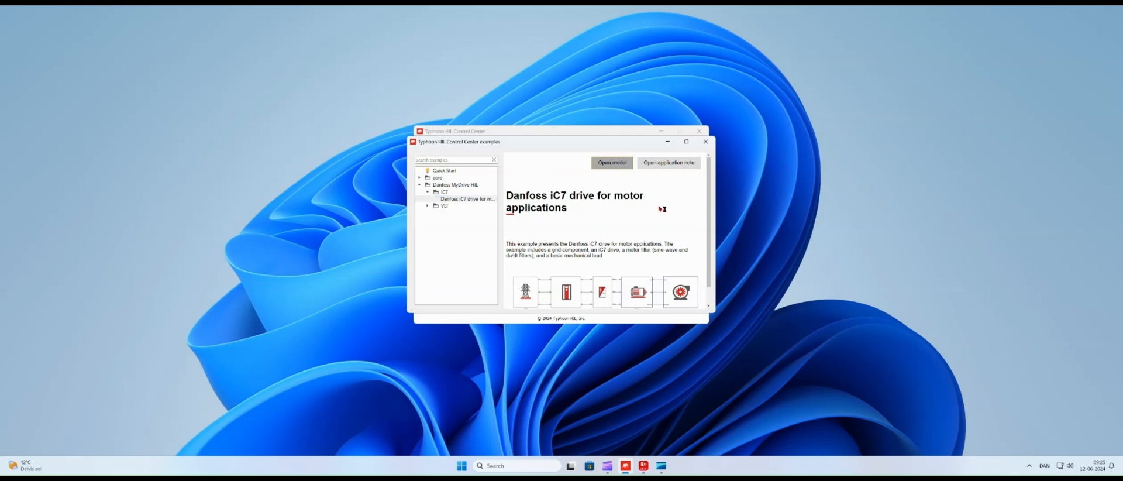
pyautogui.click(612, 161)
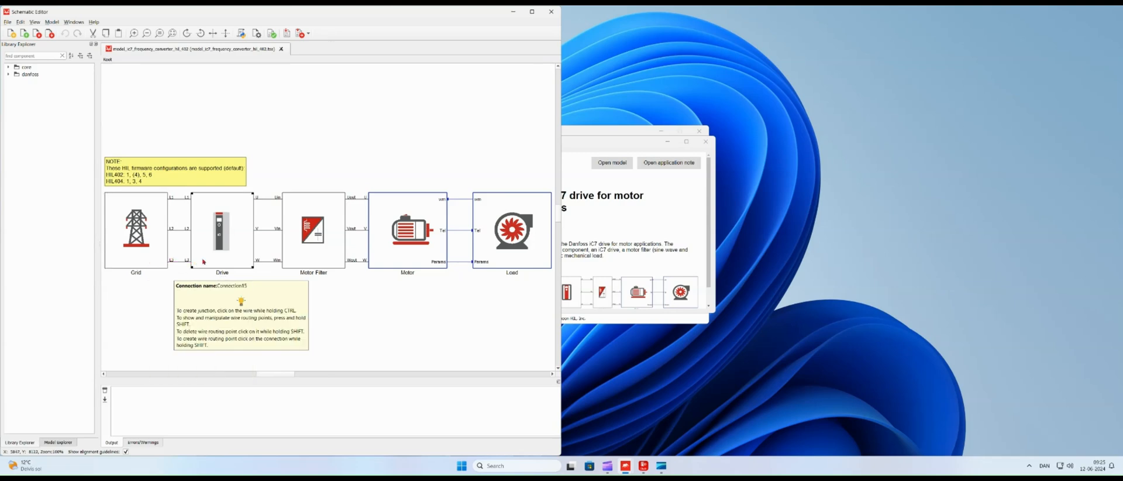
pyautogui.doubleClick(221, 229)
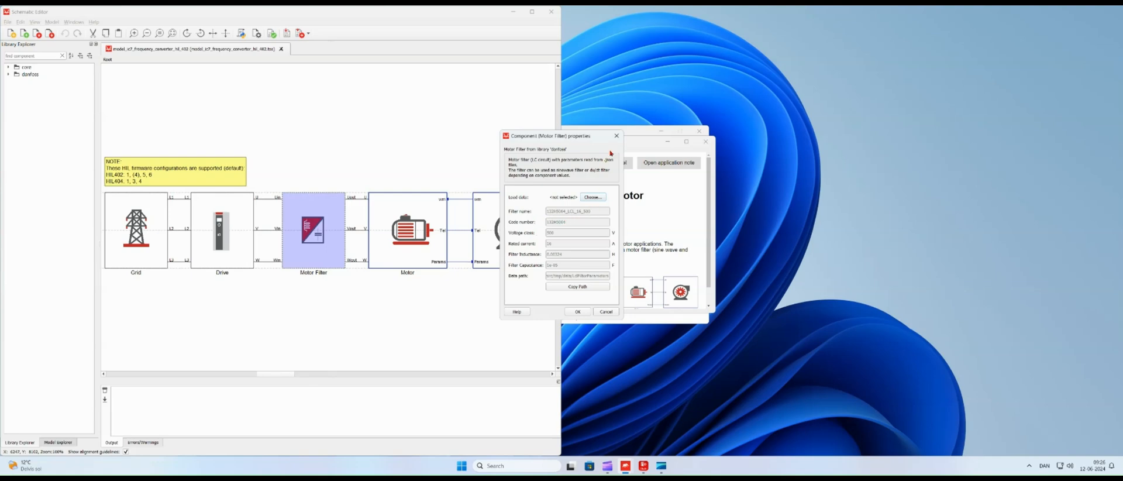
pyautogui.click(407, 230)
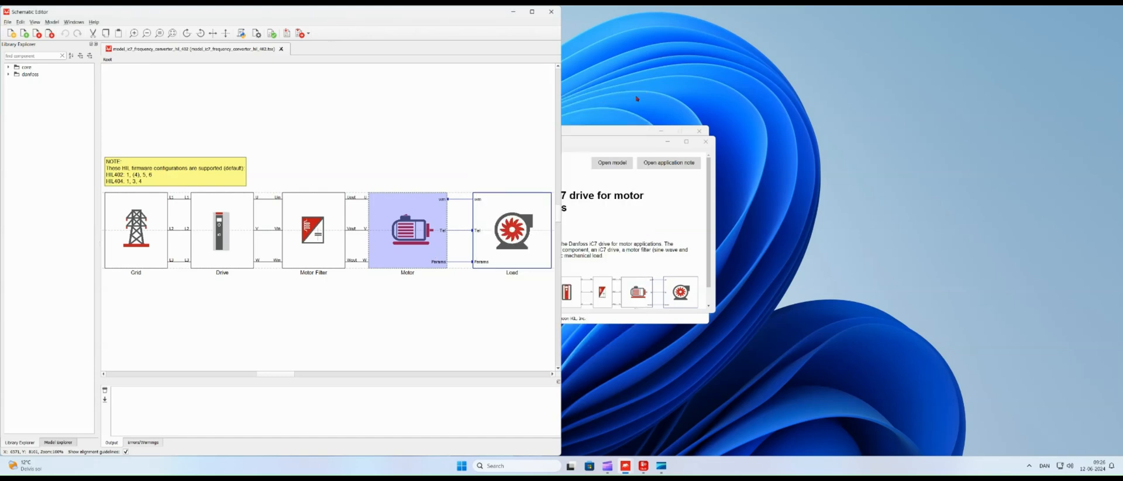
pyautogui.moveTo(511, 230)
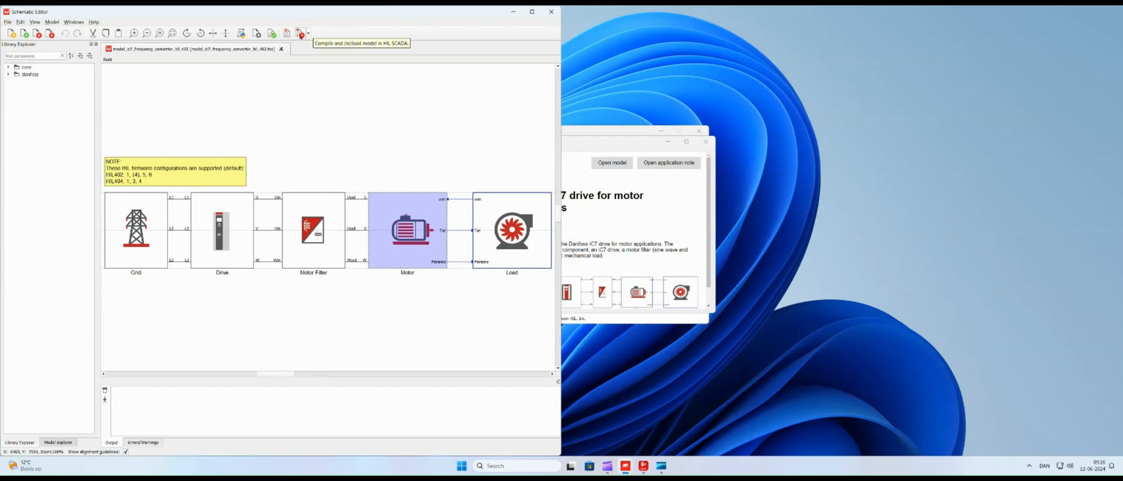
# - Compile the iC7 model and upload it into HIL SCADA
pyautogui.click(301, 34)
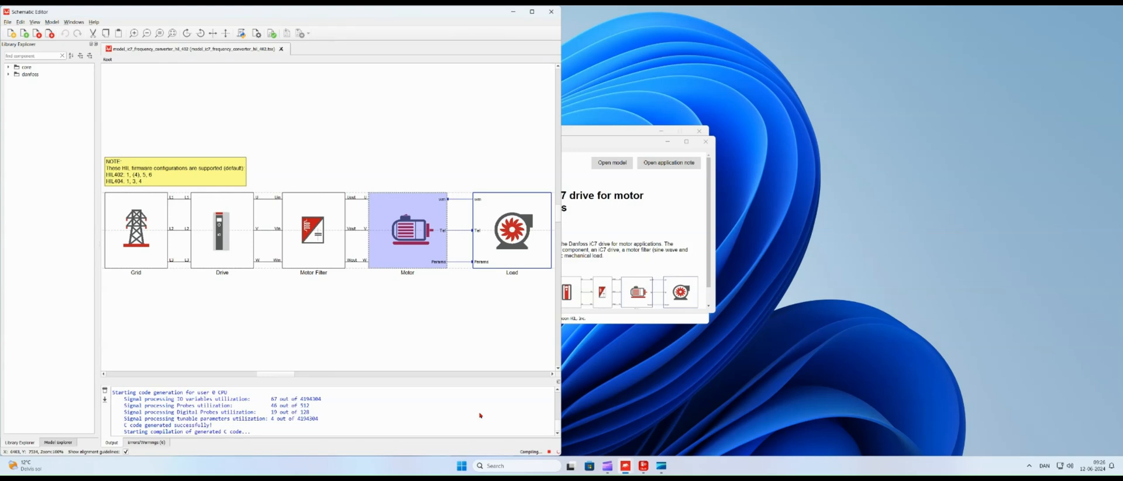
pyautogui.click(611, 163)
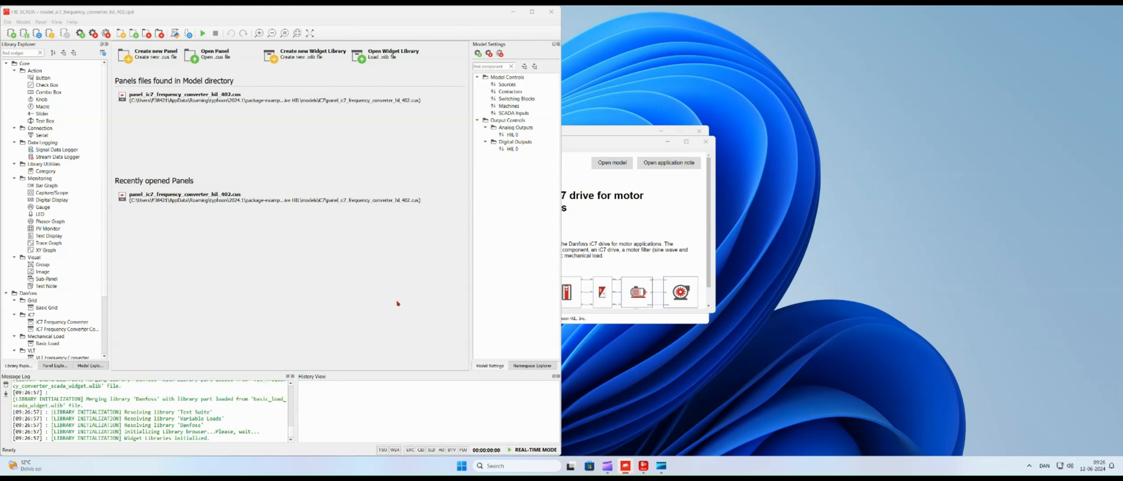
pyautogui.doubleClick(184, 93)
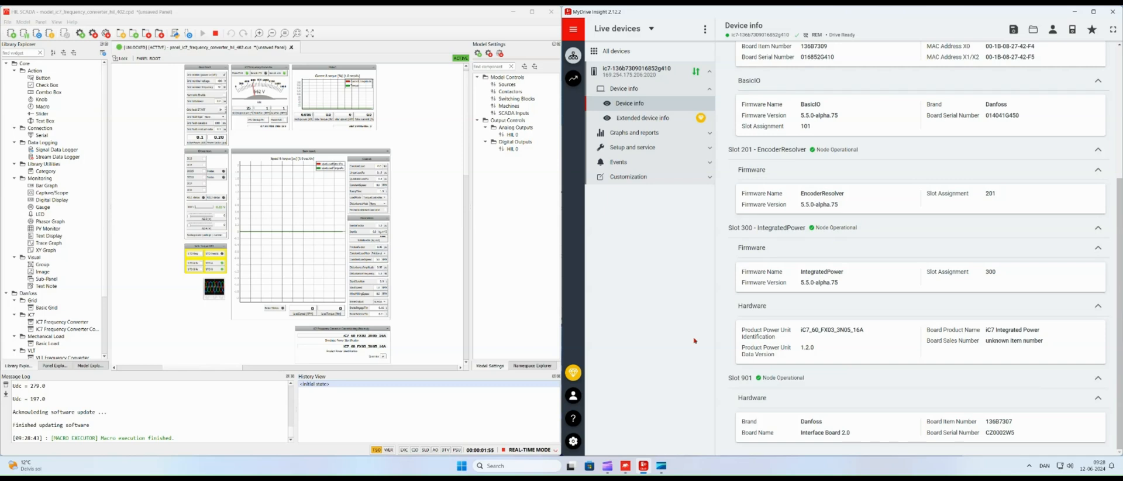
pyautogui.moveTo(378, 351)
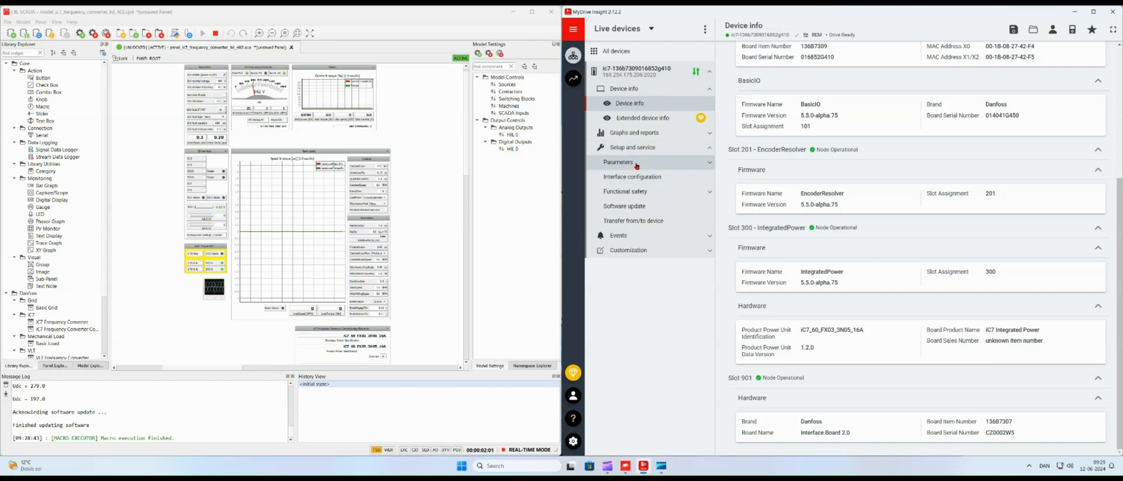
# - Show live parameters 4 Motor > 4.2 Motor Data > 4.2.3 Induction Motor for the connected drive
pyautogui.click(617, 161)
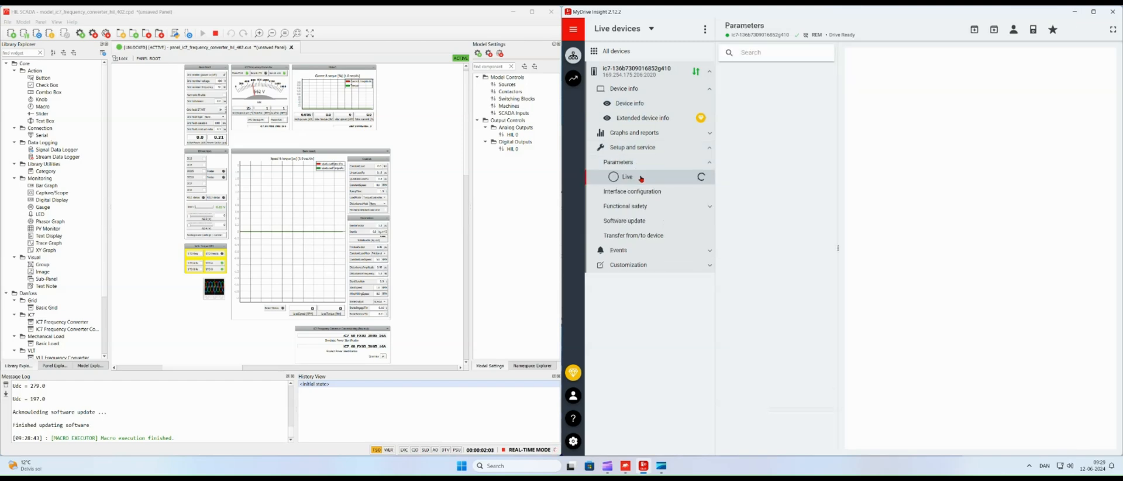
pyautogui.click(627, 176)
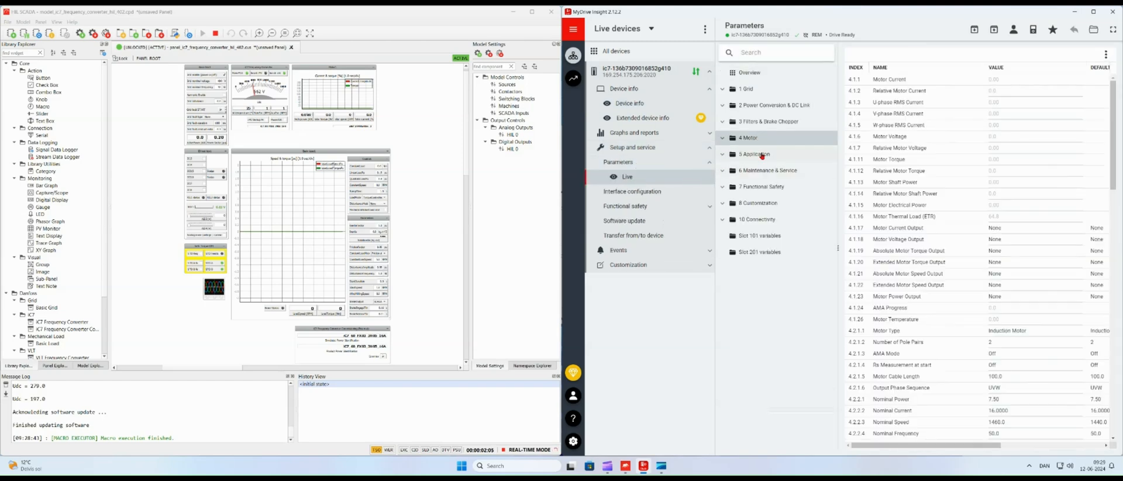
pyautogui.click(749, 136)
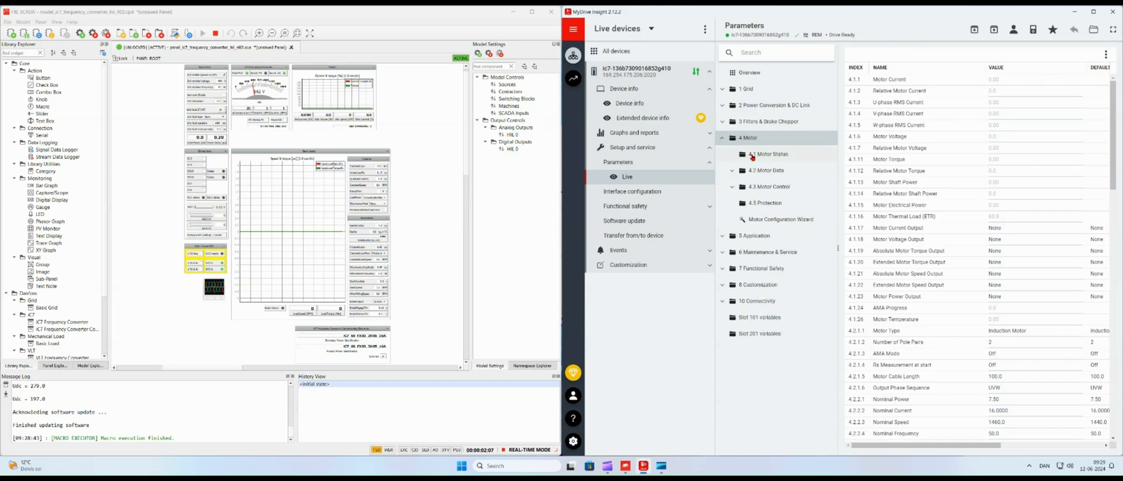
pyautogui.click(766, 171)
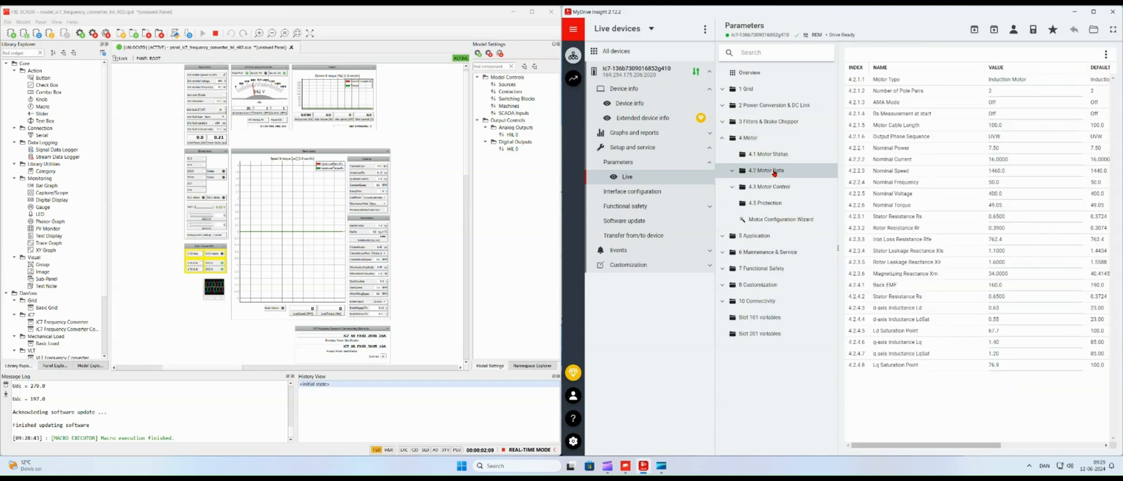
pyautogui.click(765, 171)
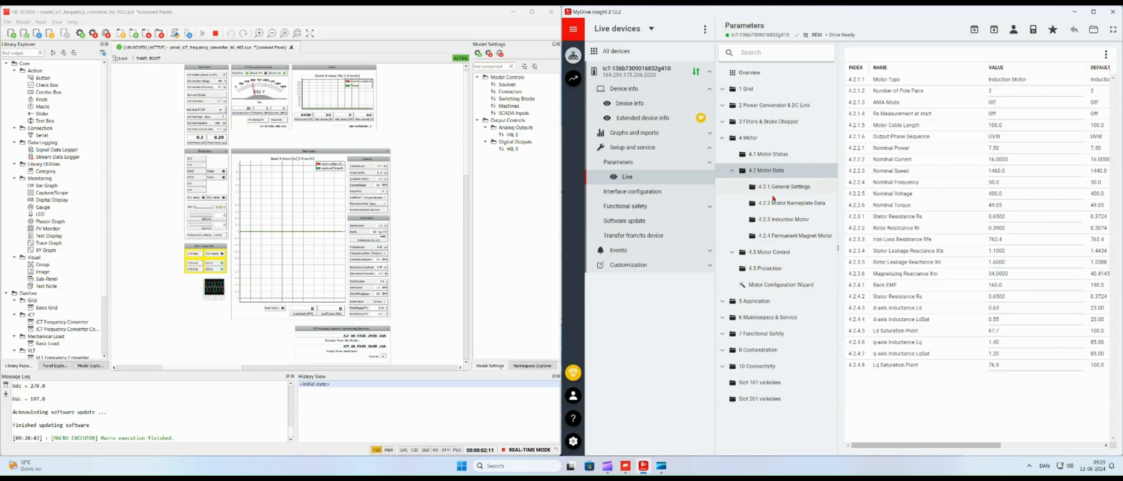
pyautogui.click(783, 219)
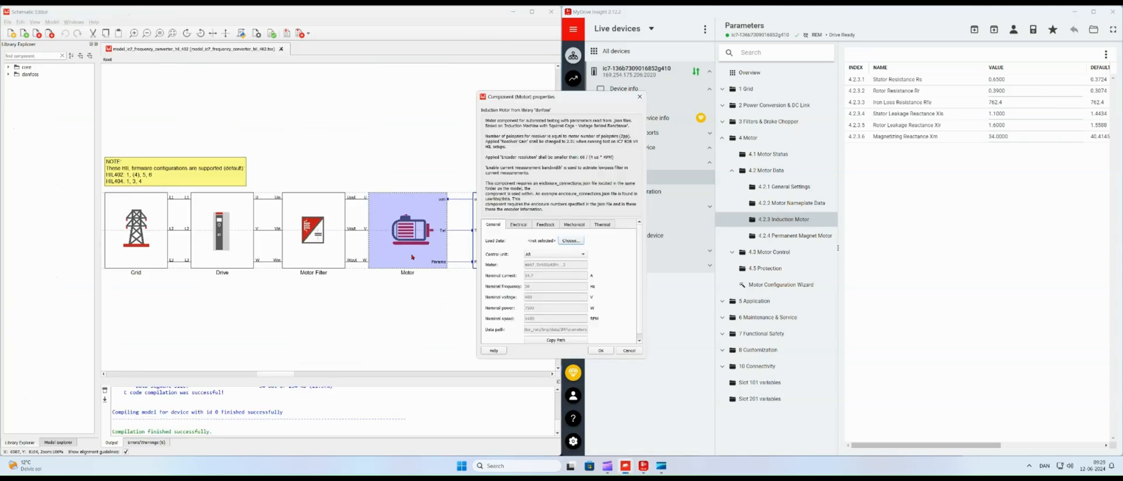
# - Review the Motor component's electrical resistances and inductances against the drive values, then close its properties
pyautogui.click(518, 224)
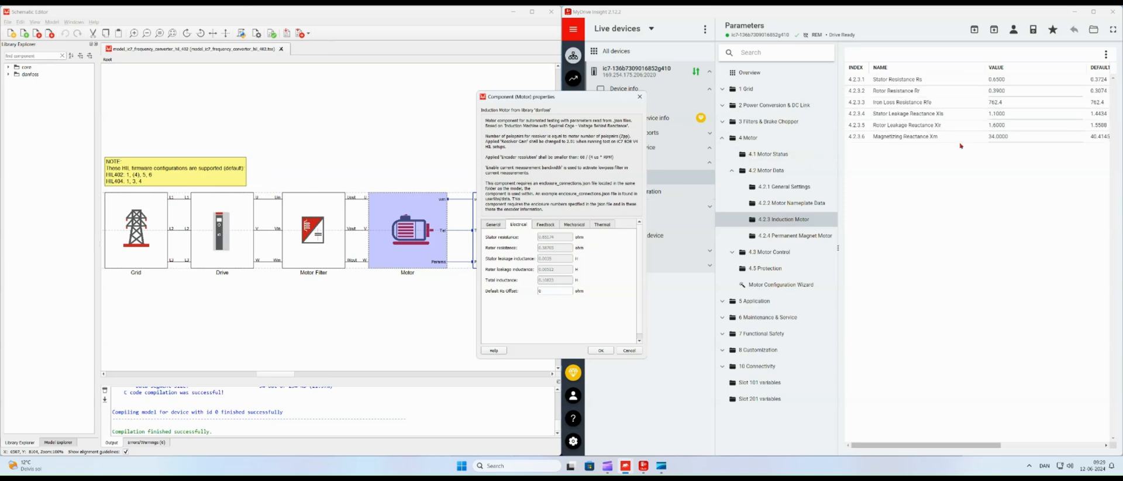
pyautogui.moveTo(592, 284)
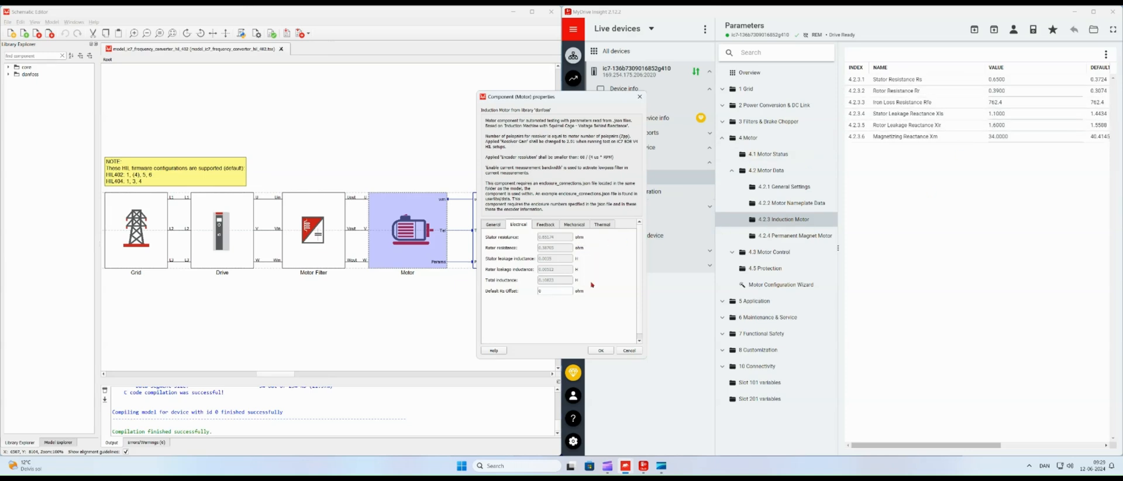
pyautogui.click(601, 351)
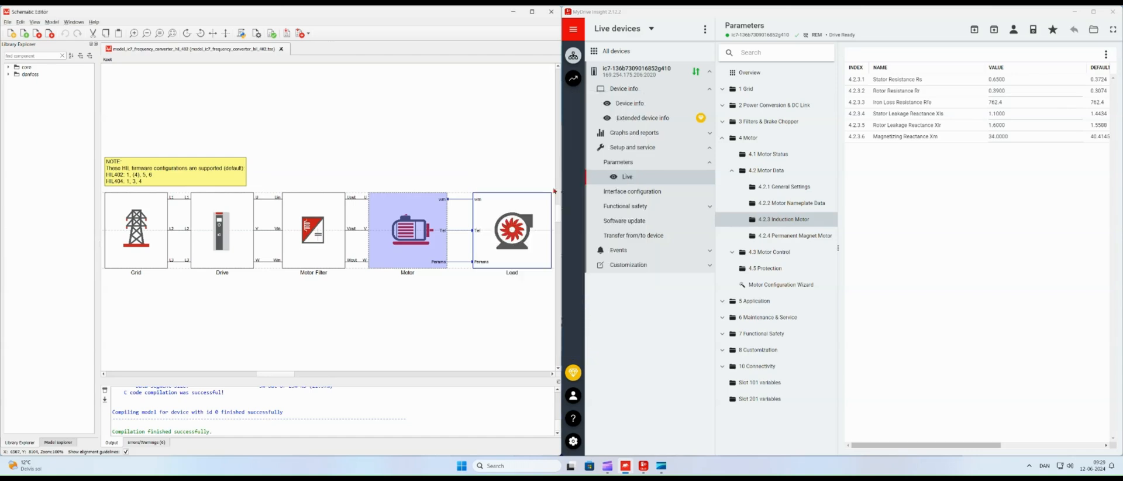